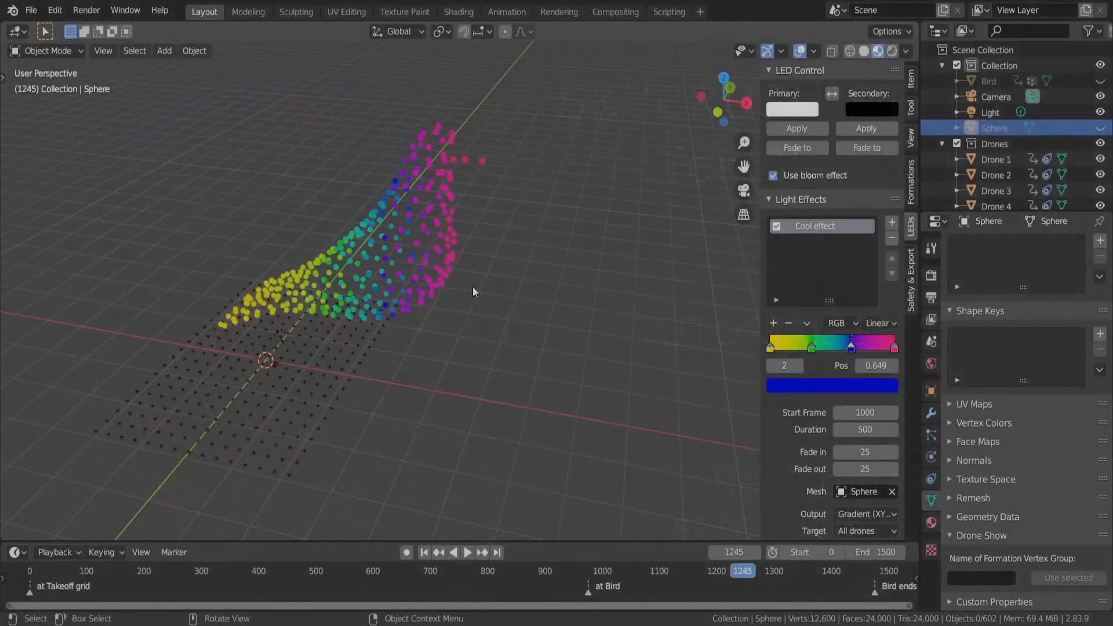
Jump to frame 1181 and delete the Cool effect so the bird glows plain white.
click(466, 552)
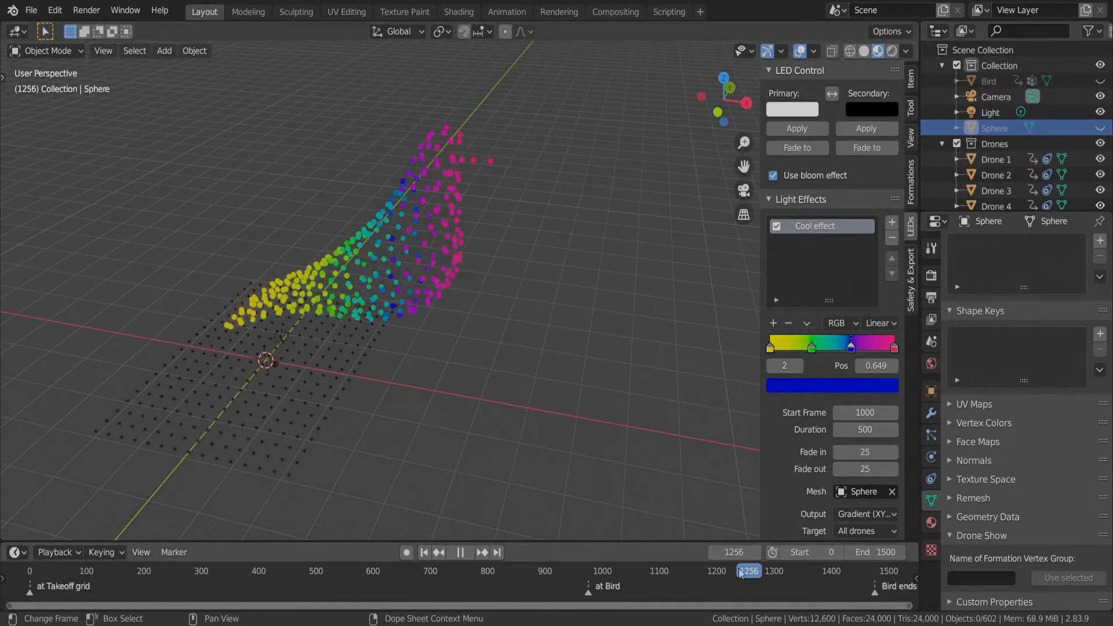
click(707, 570)
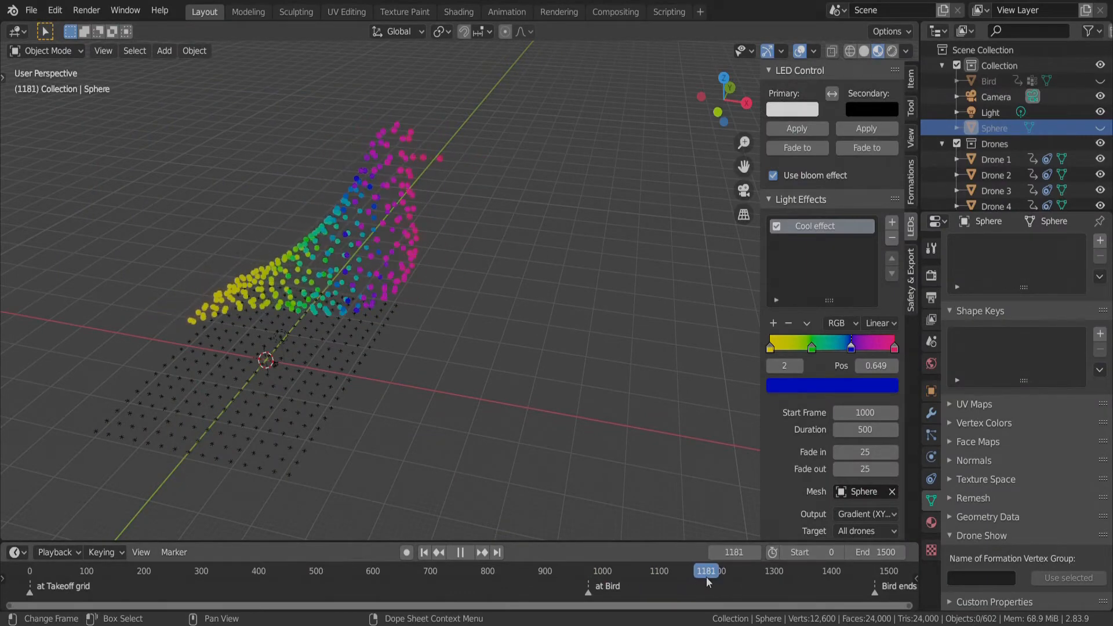
mouse_move(892, 240)
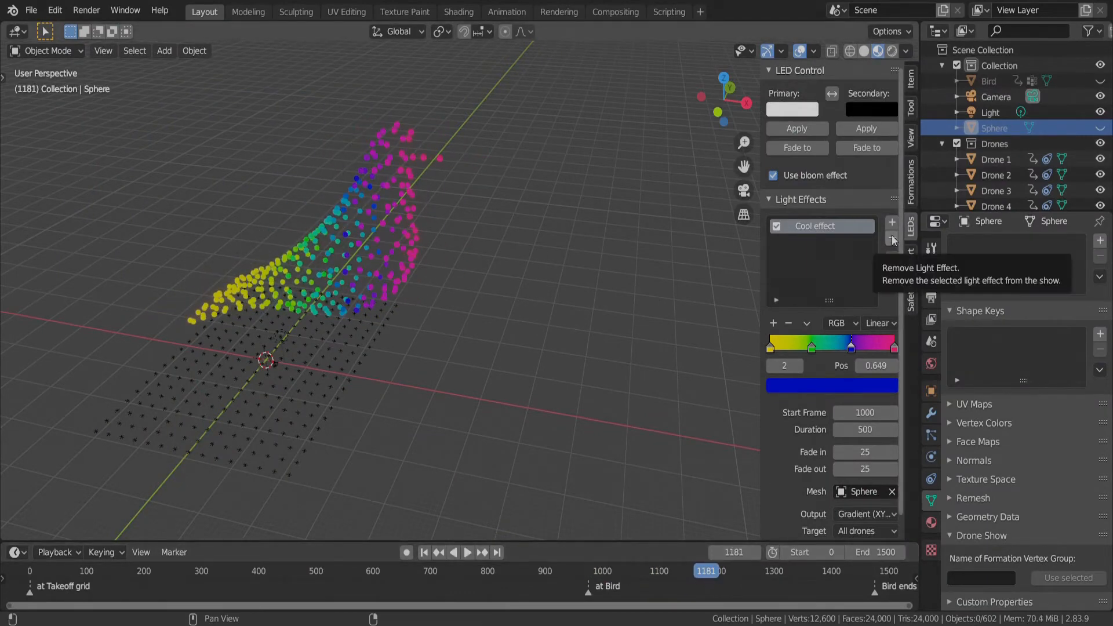
click(892, 237)
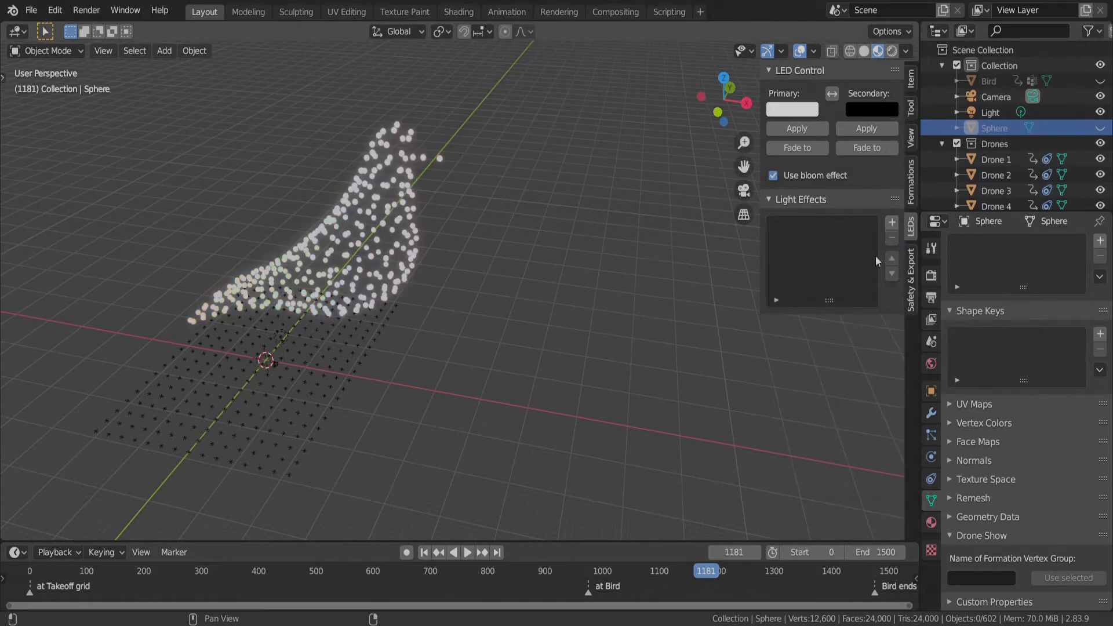
mouse_move(916, 285)
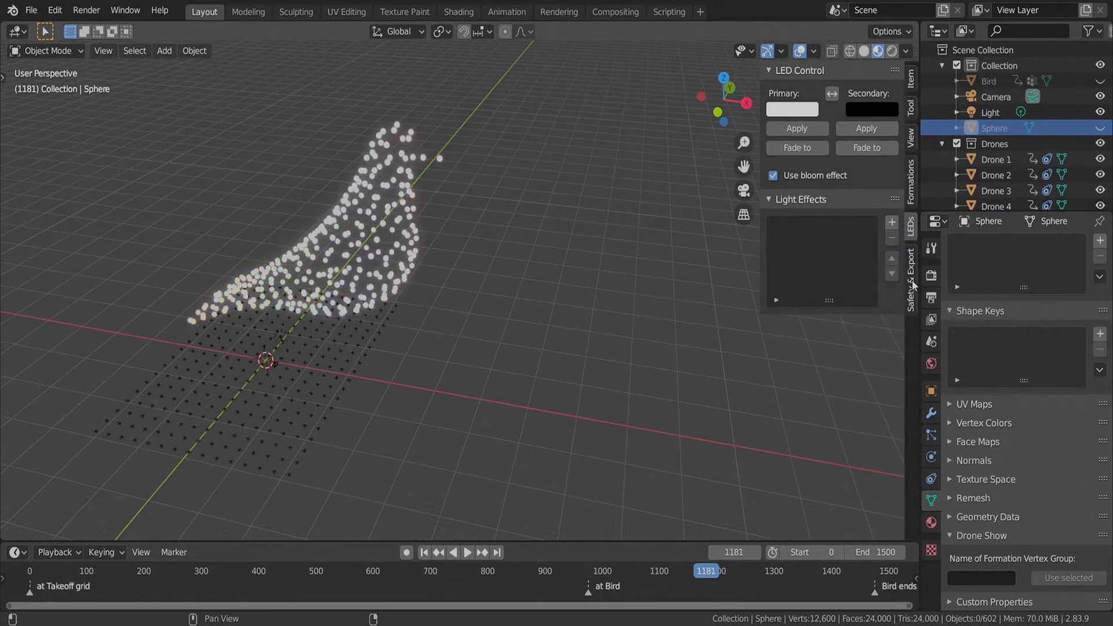
Enable Show proximity warnings in the Safety & Export settings.
click(911, 271)
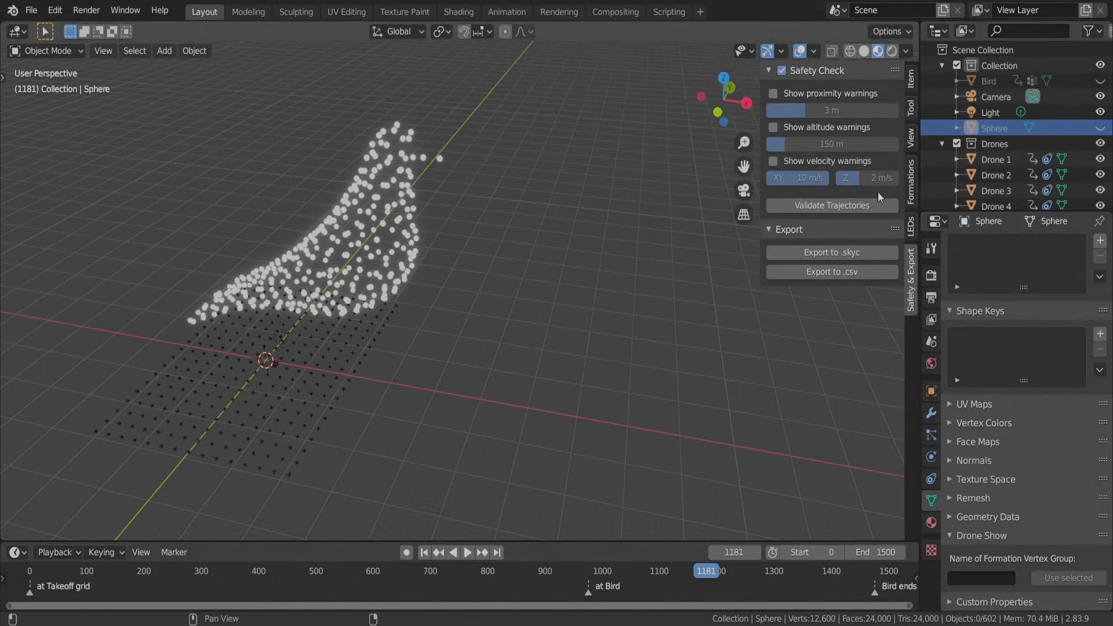
mouse_move(795, 97)
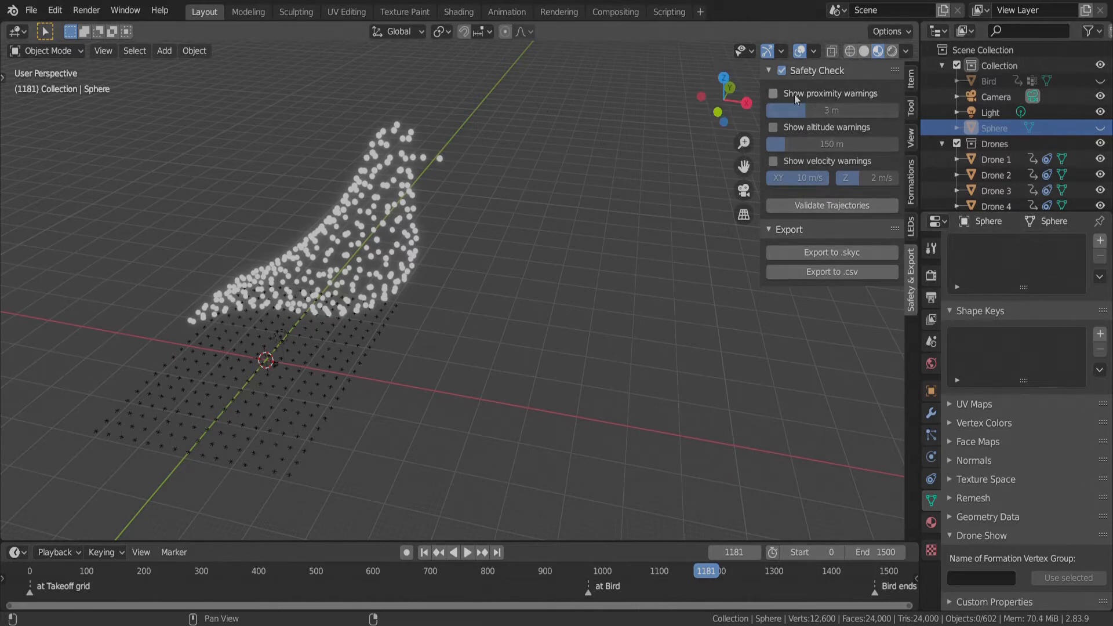
click(773, 93)
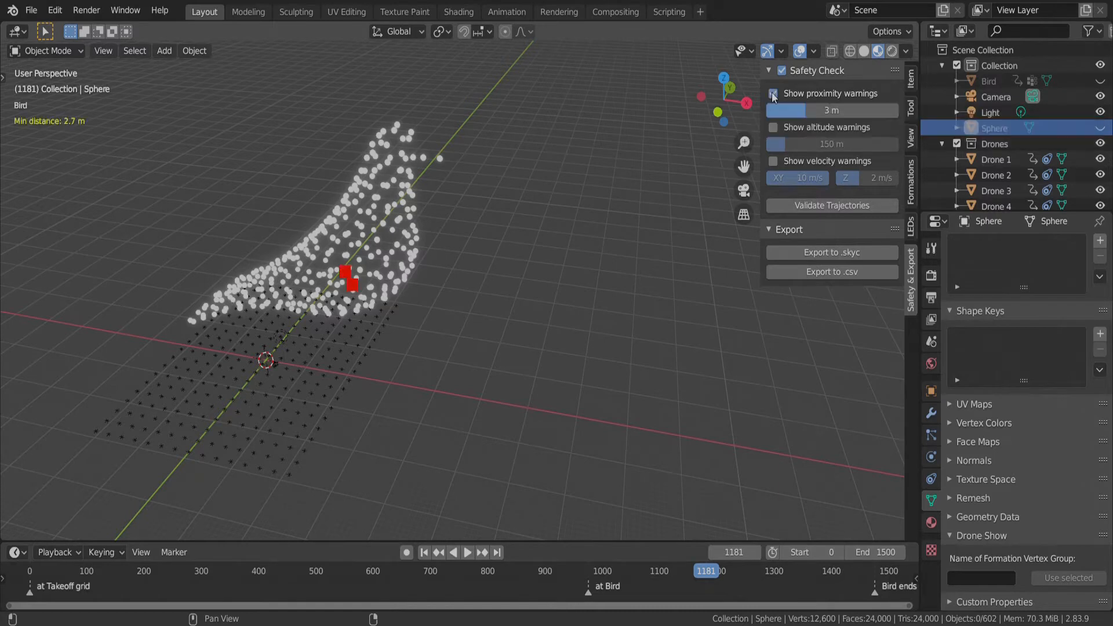
click(774, 93)
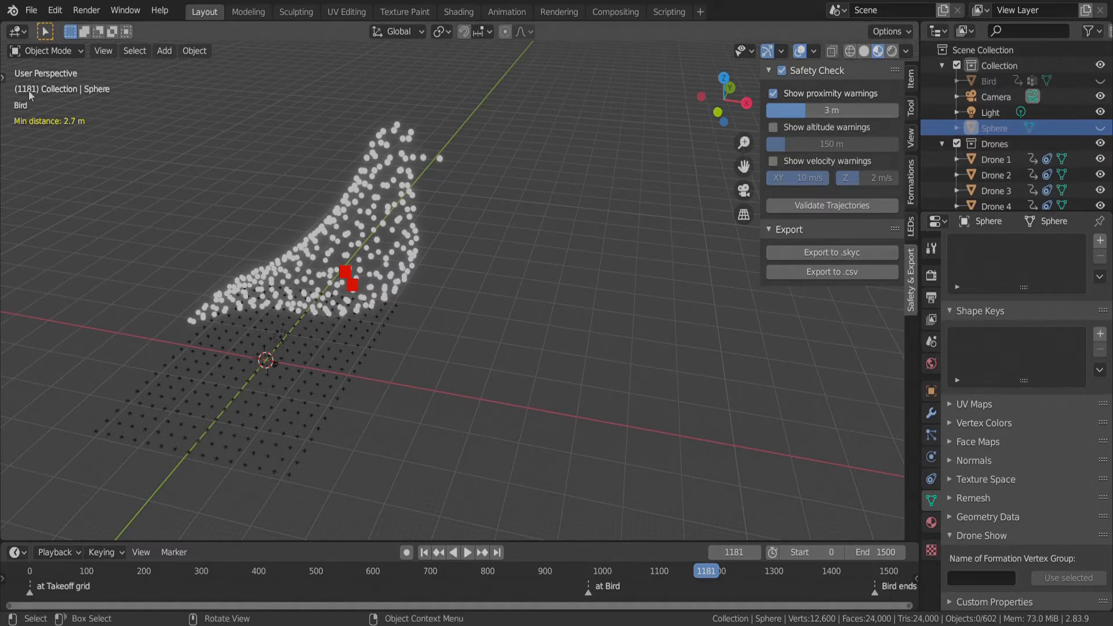
mouse_move(47, 78)
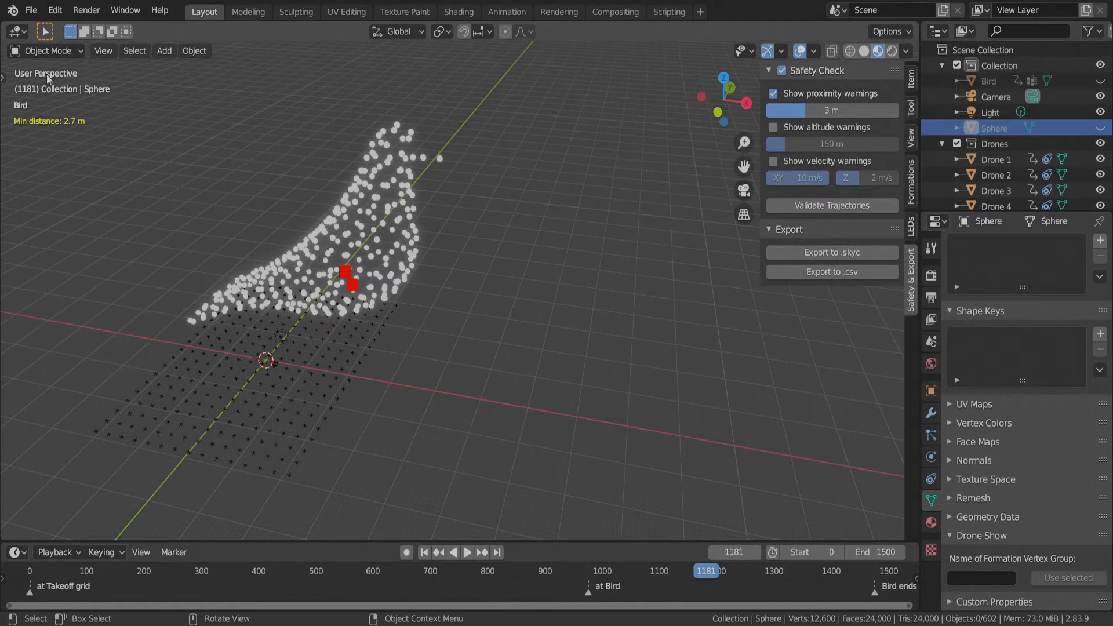
mouse_move(338, 260)
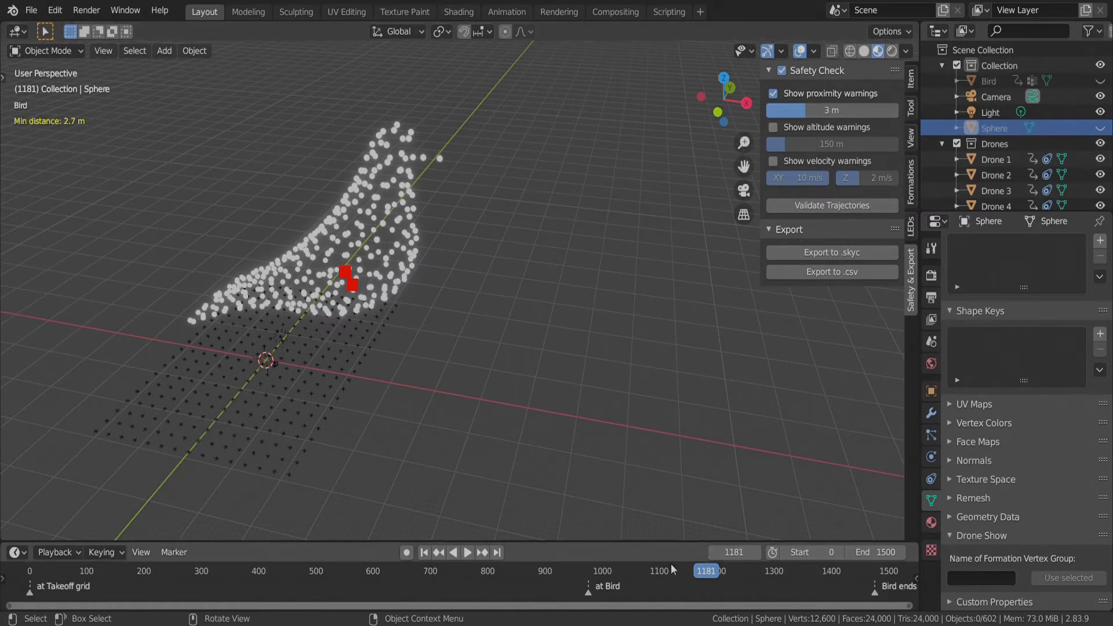
Play to around frame 1207 where two drones flag red at 2.7 m and select Drone 221.
click(467, 552)
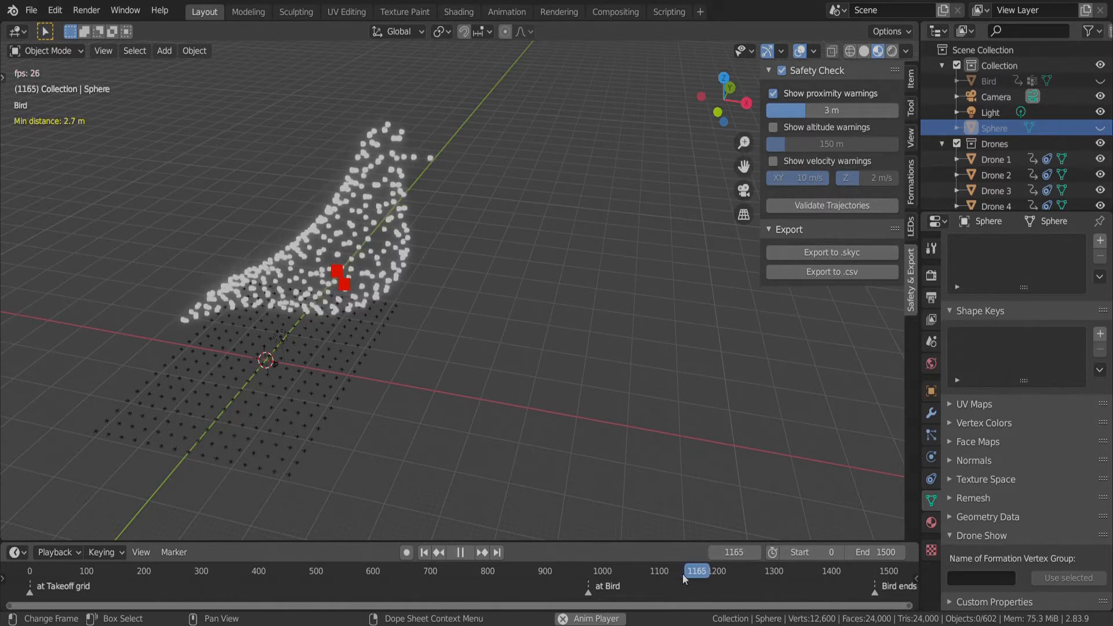
click(460, 552)
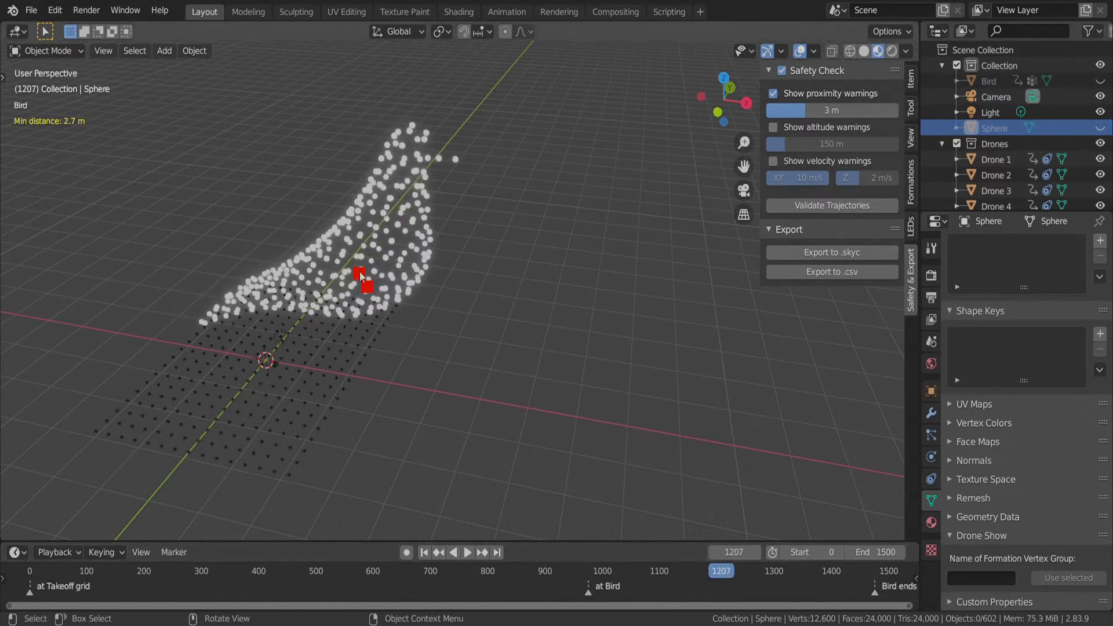
click(361, 277)
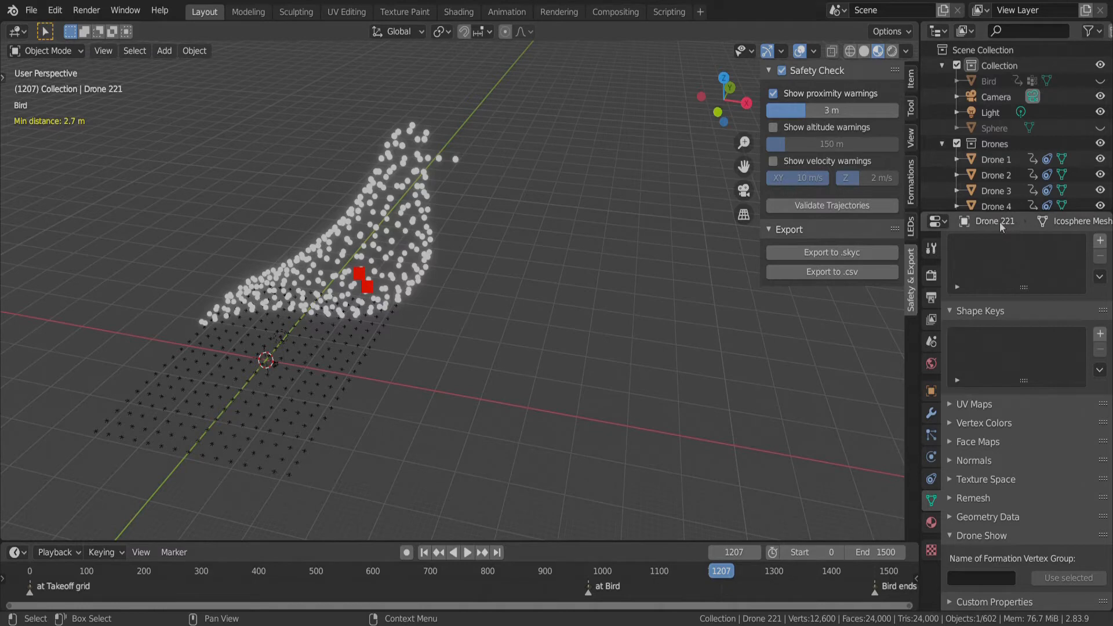
mouse_move(374, 300)
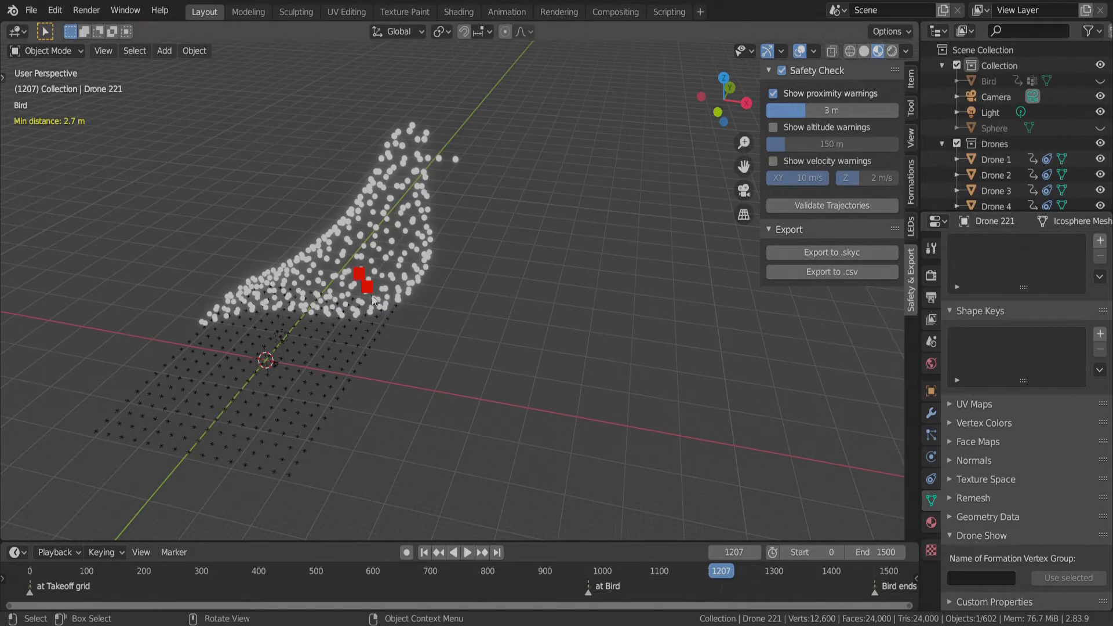
mouse_move(77, 132)
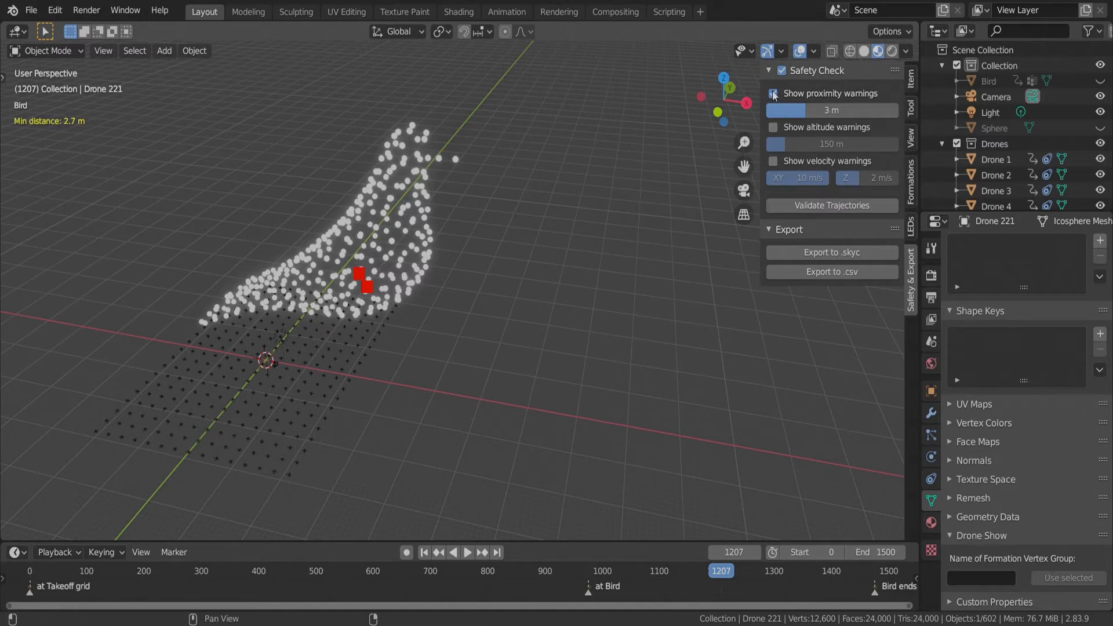
Enable altitude warnings with a 50 m limit and play until the topmost drones turn red at 53.1 m.
click(773, 93)
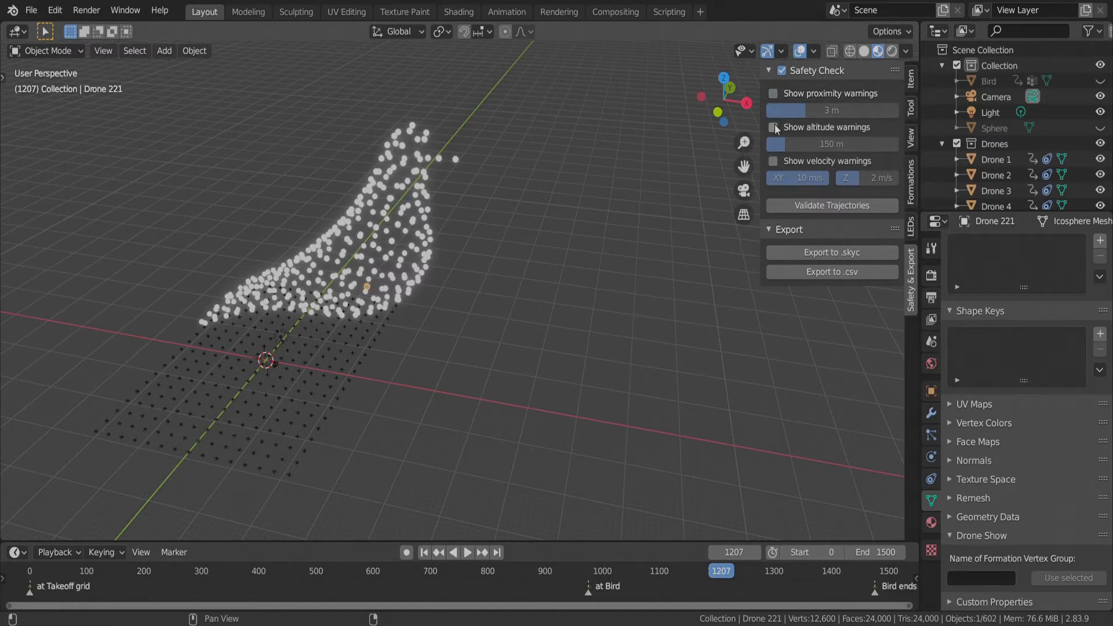
click(774, 127)
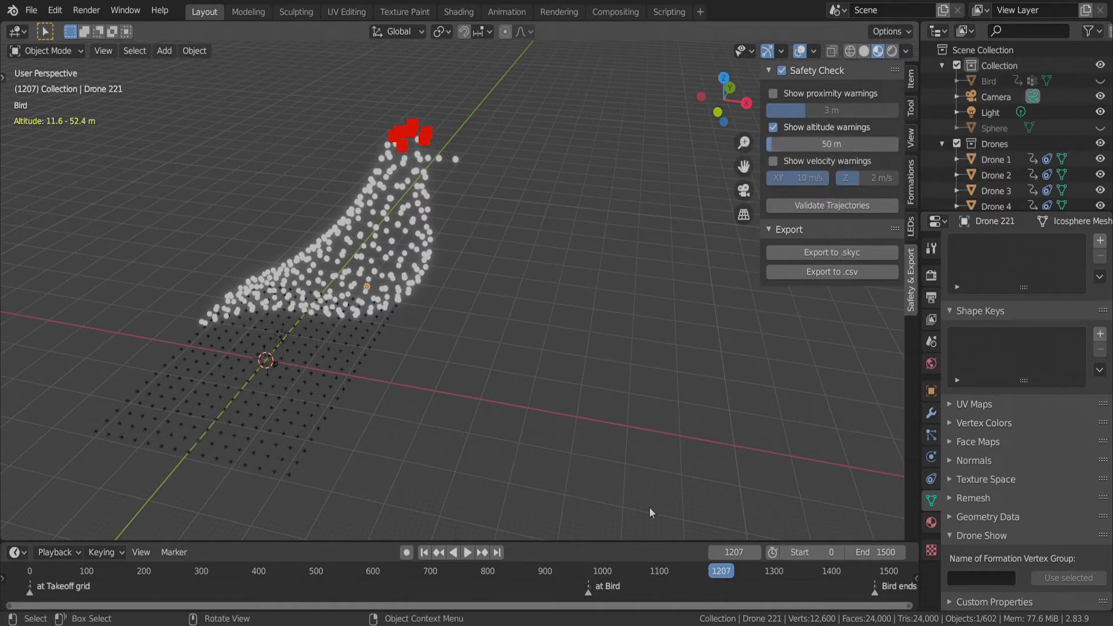
click(466, 552)
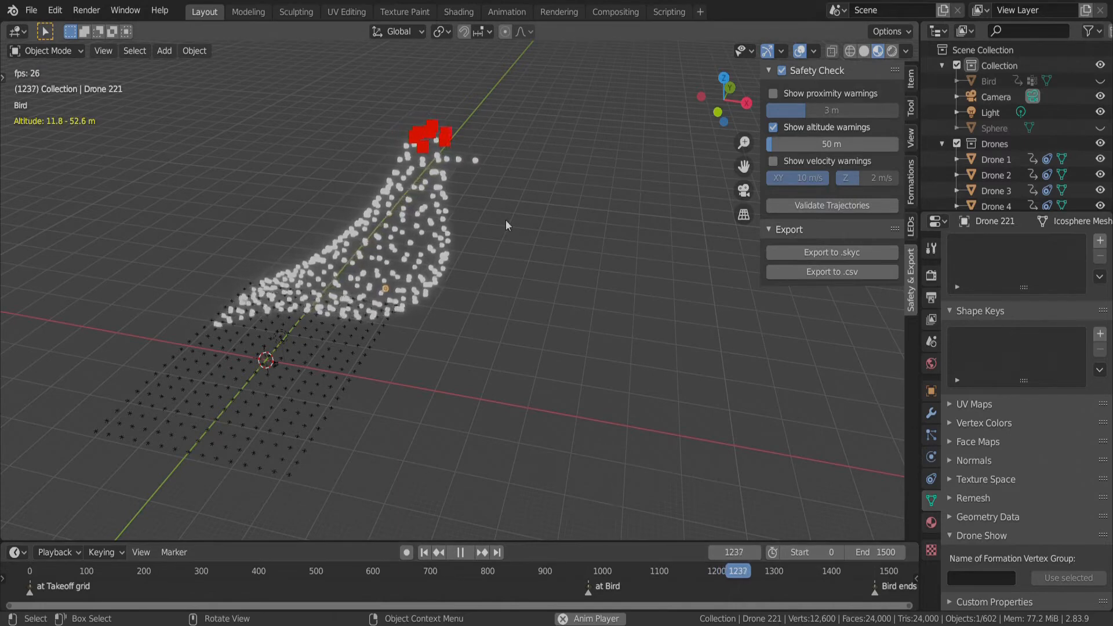
click(466, 552)
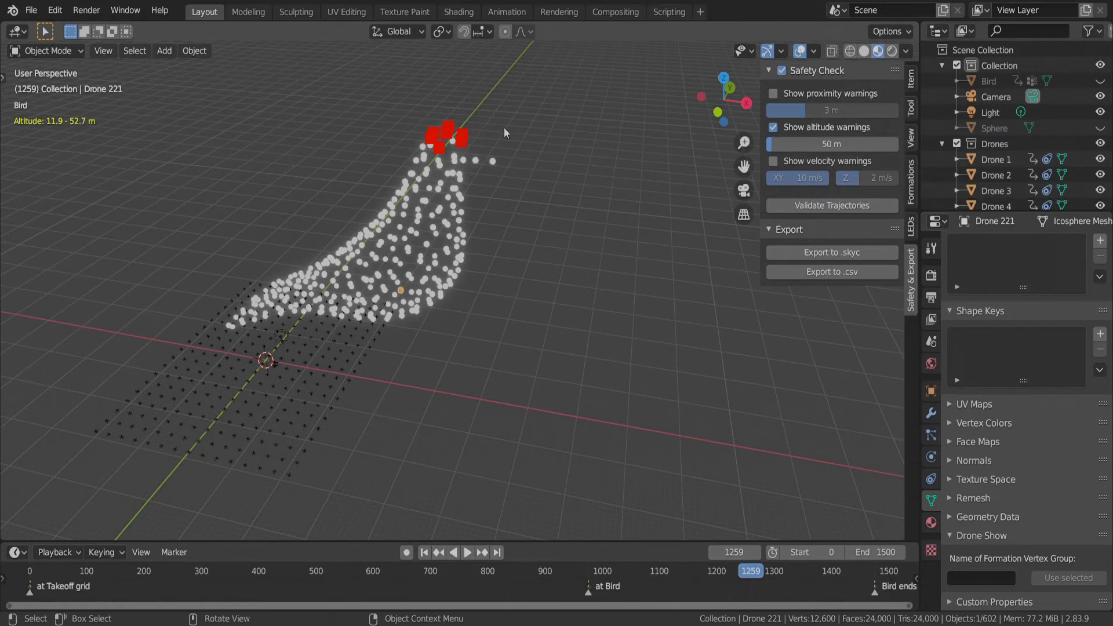
click(466, 552)
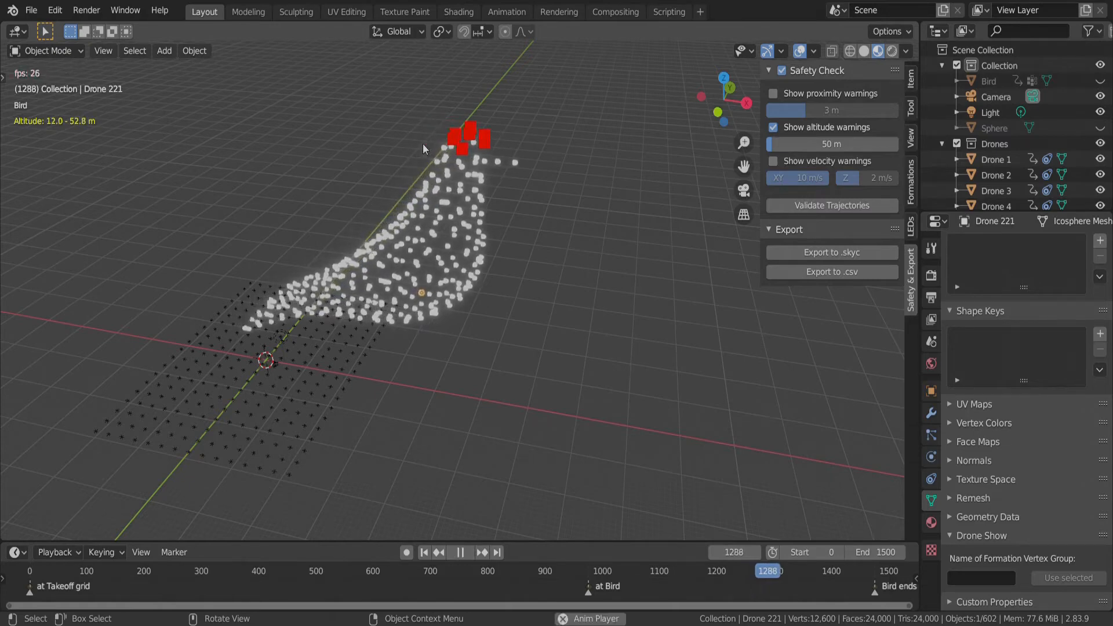
click(460, 552)
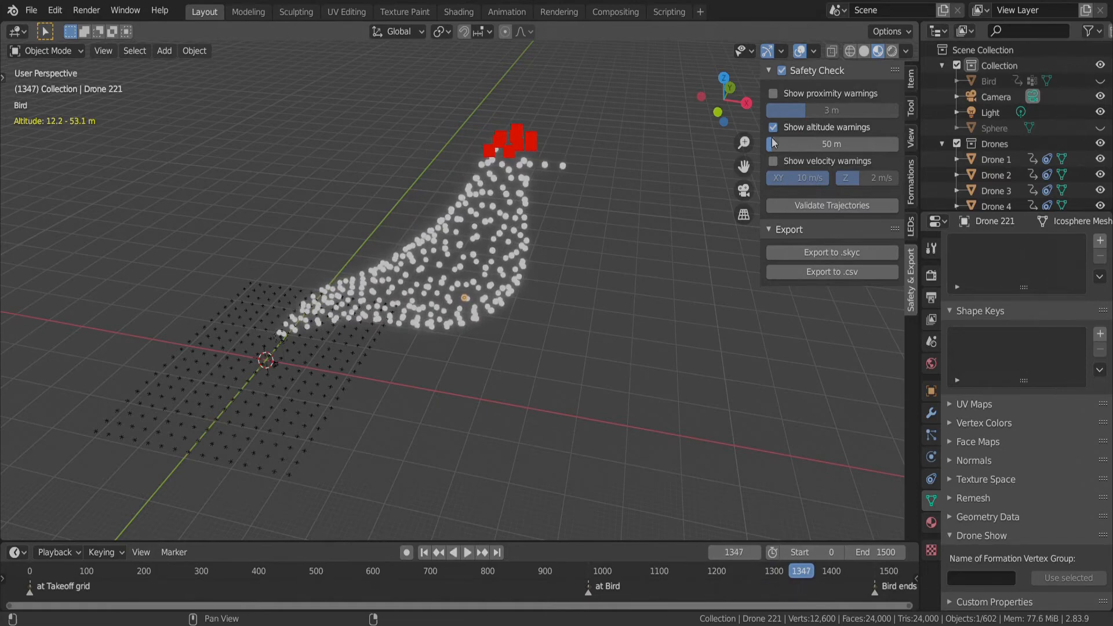
Swap altitude warnings for velocity warnings at 2 m/s horizontal, flagging the bird red at 2.8 m/s.
click(773, 128)
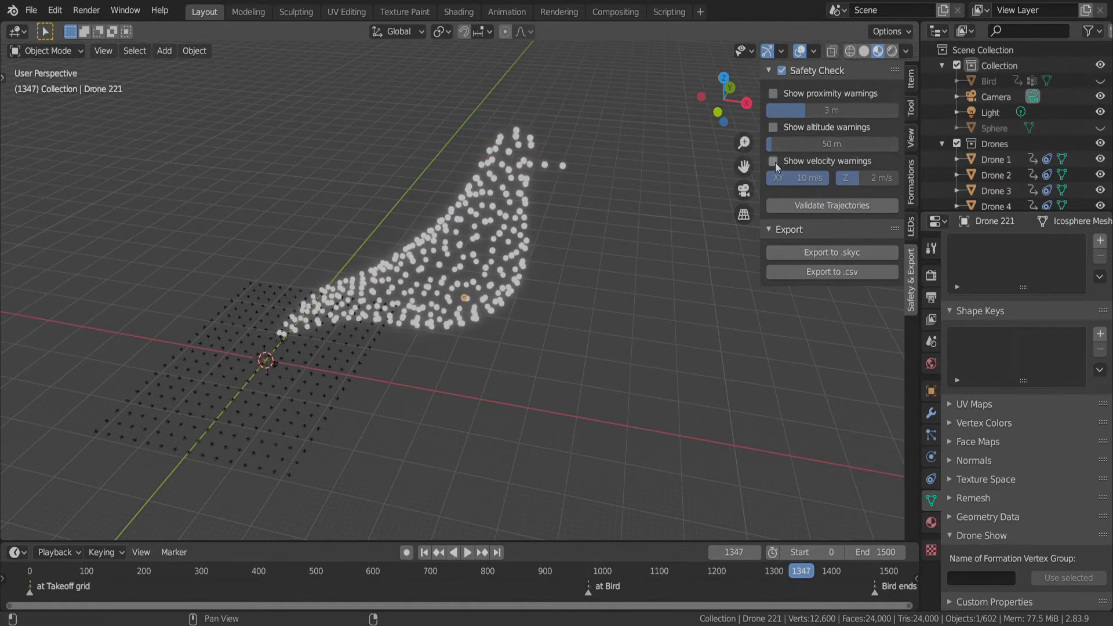
click(774, 161)
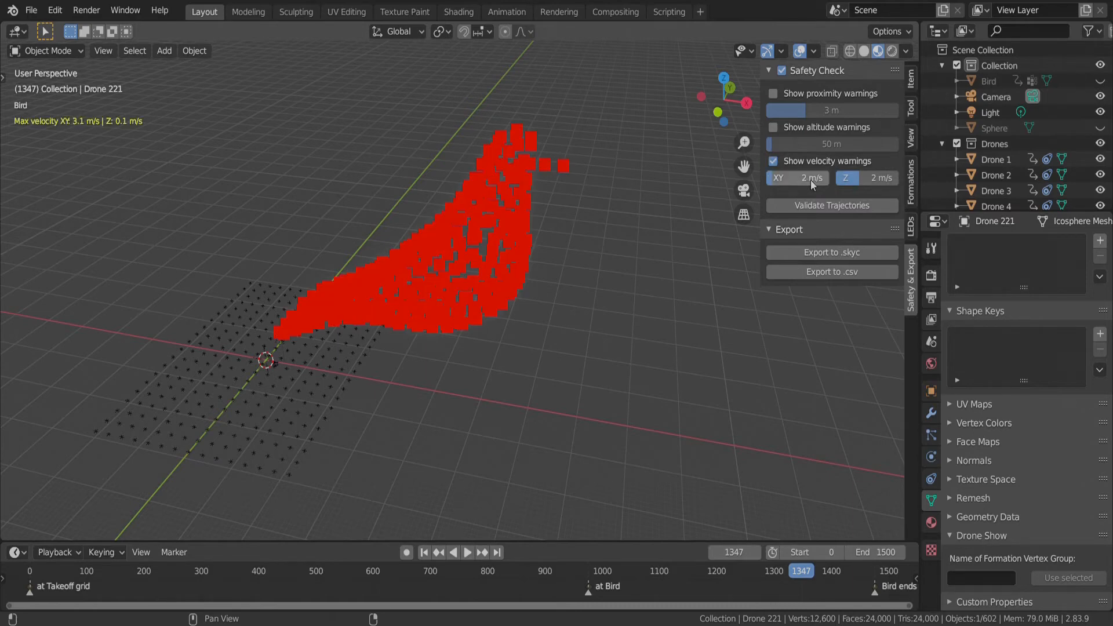
click(466, 552)
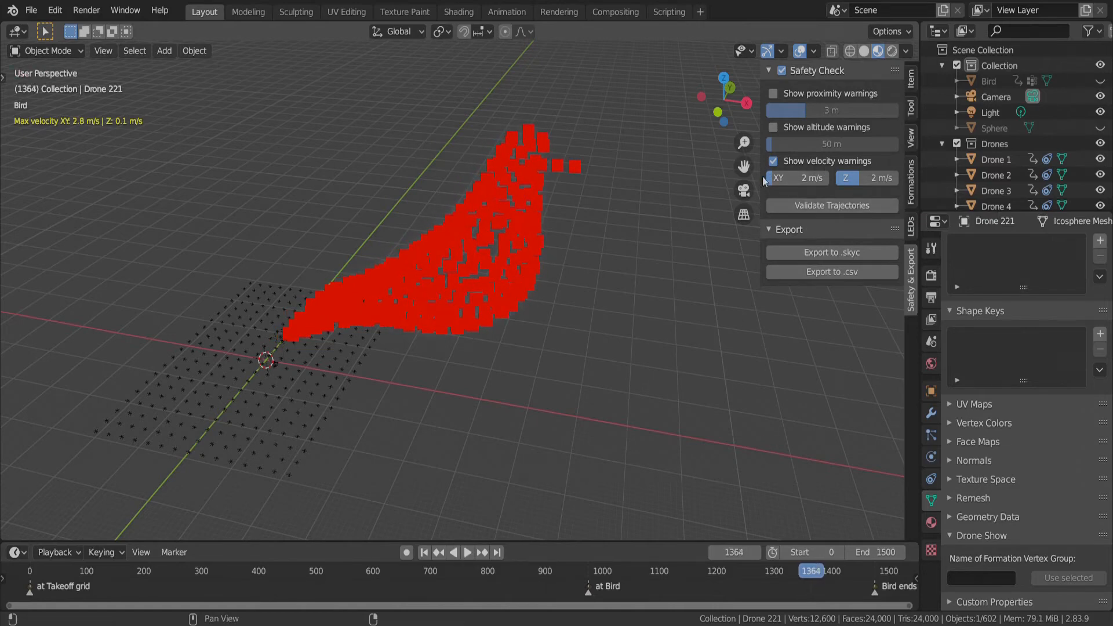
mouse_move(880, 178)
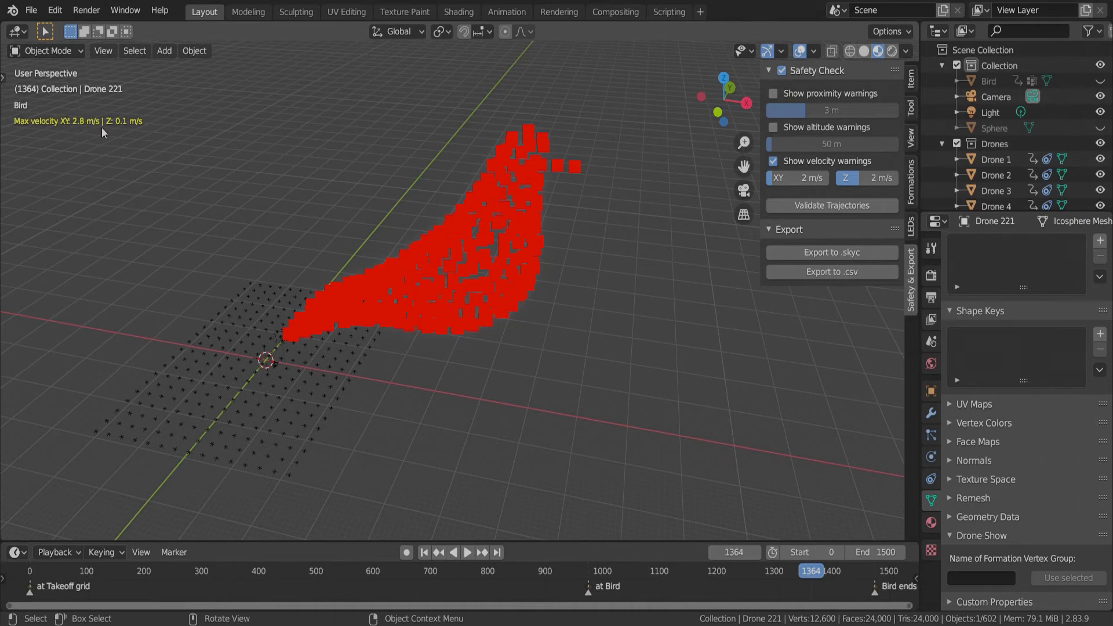
mouse_move(564, 189)
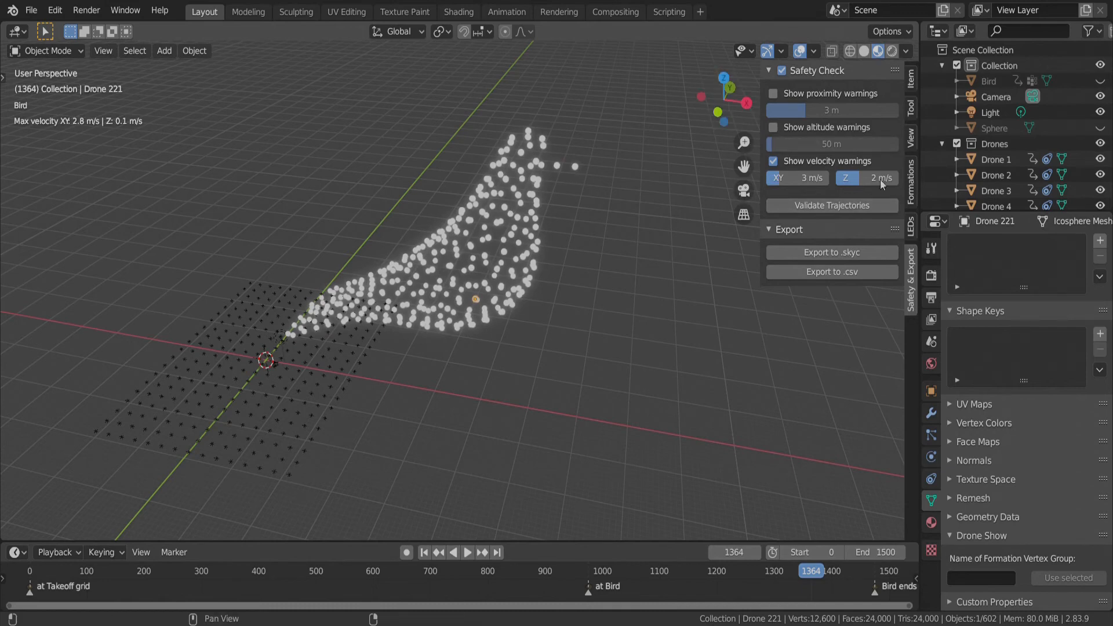
mouse_move(849, 197)
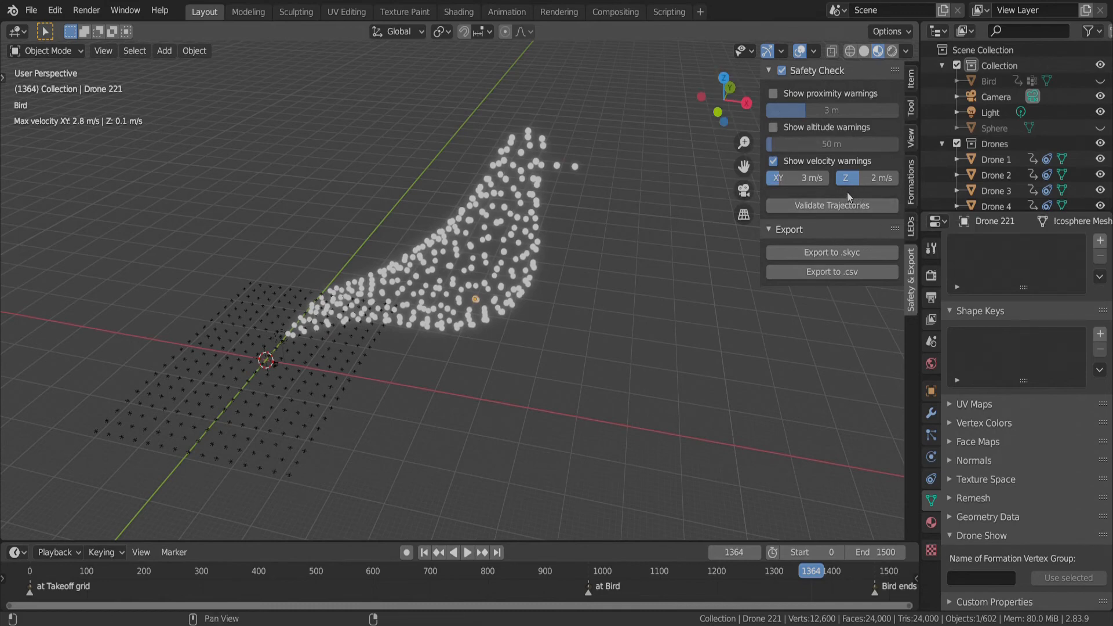
mouse_move(833, 209)
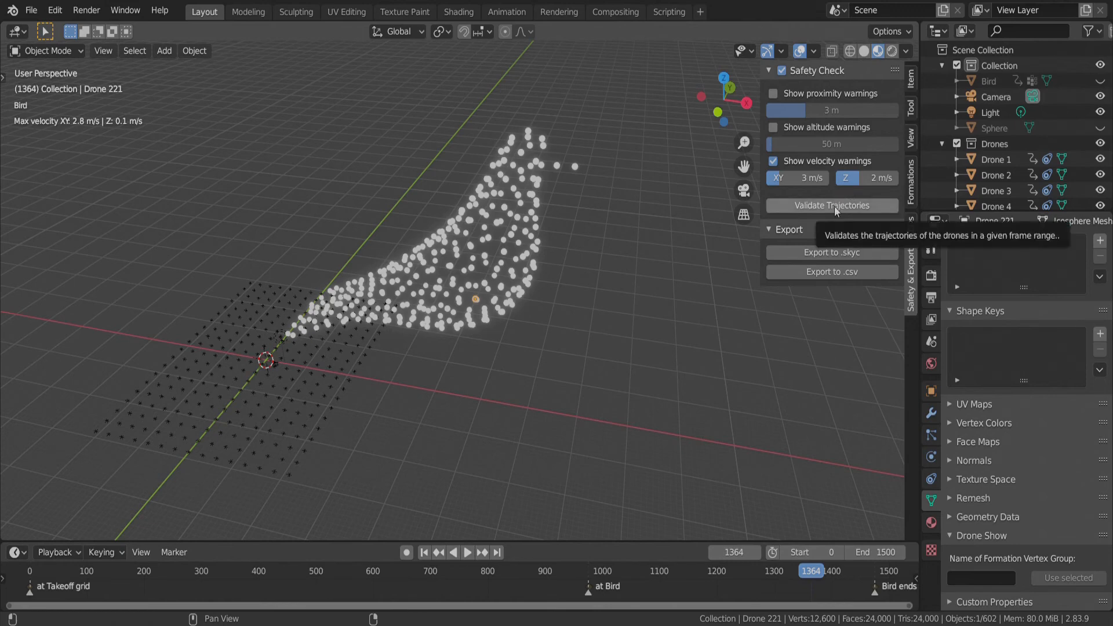
Validate trajectories over the storyboard range and show altitude and horizontal velocity charts in Skybrush Viewer.
click(831, 206)
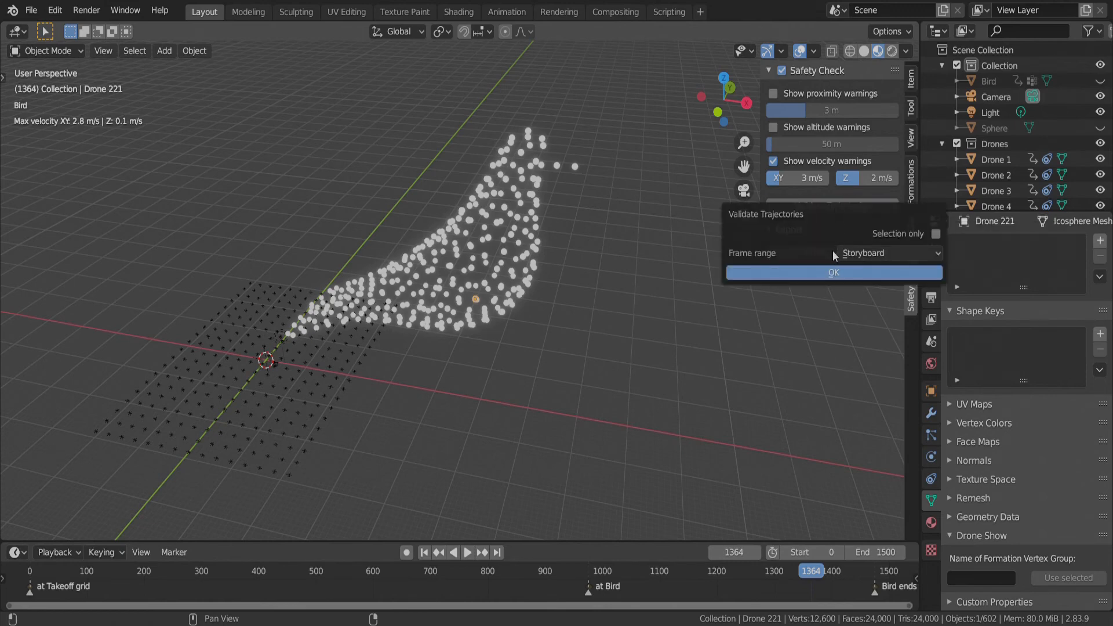
mouse_move(525, 298)
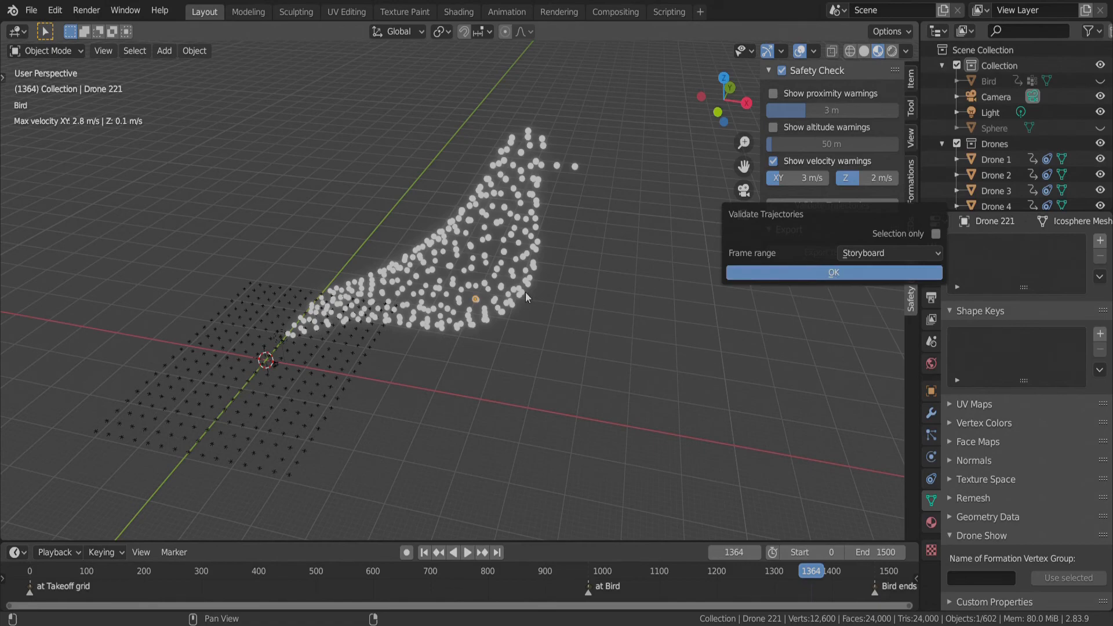
click(833, 272)
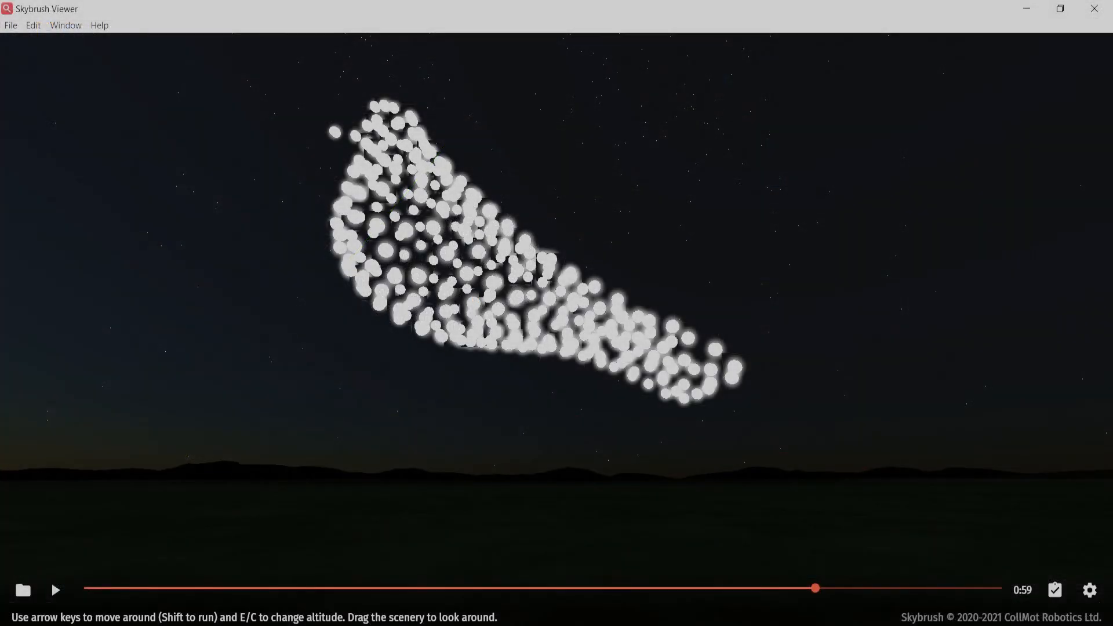
click(1055, 591)
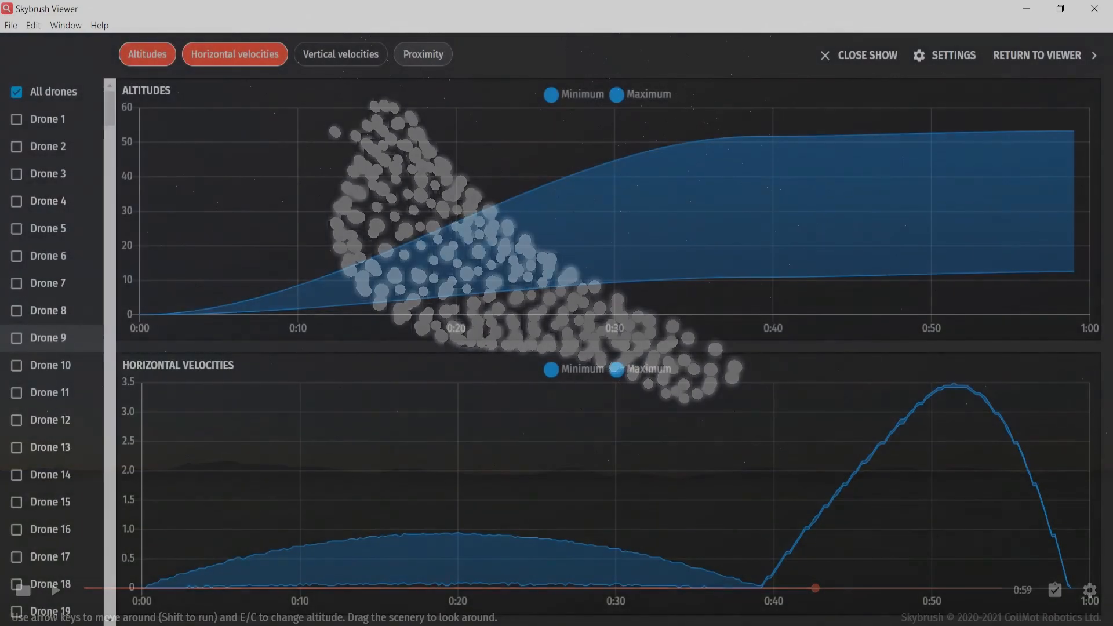